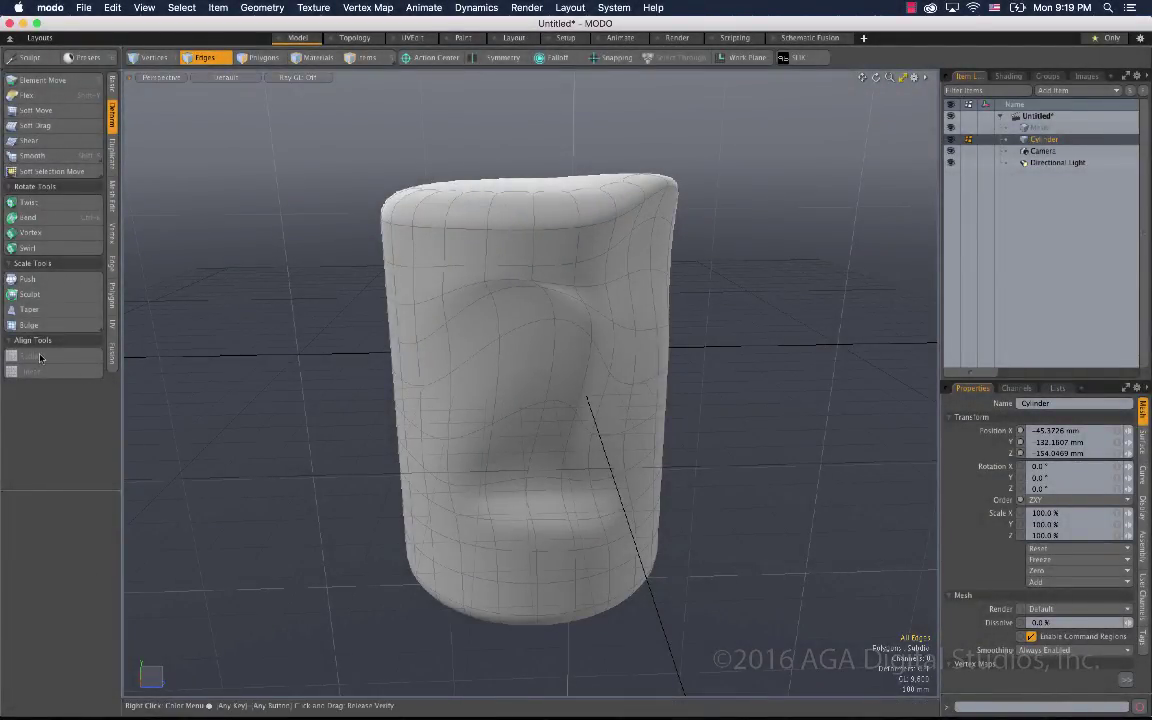
mouse_move(40, 356)
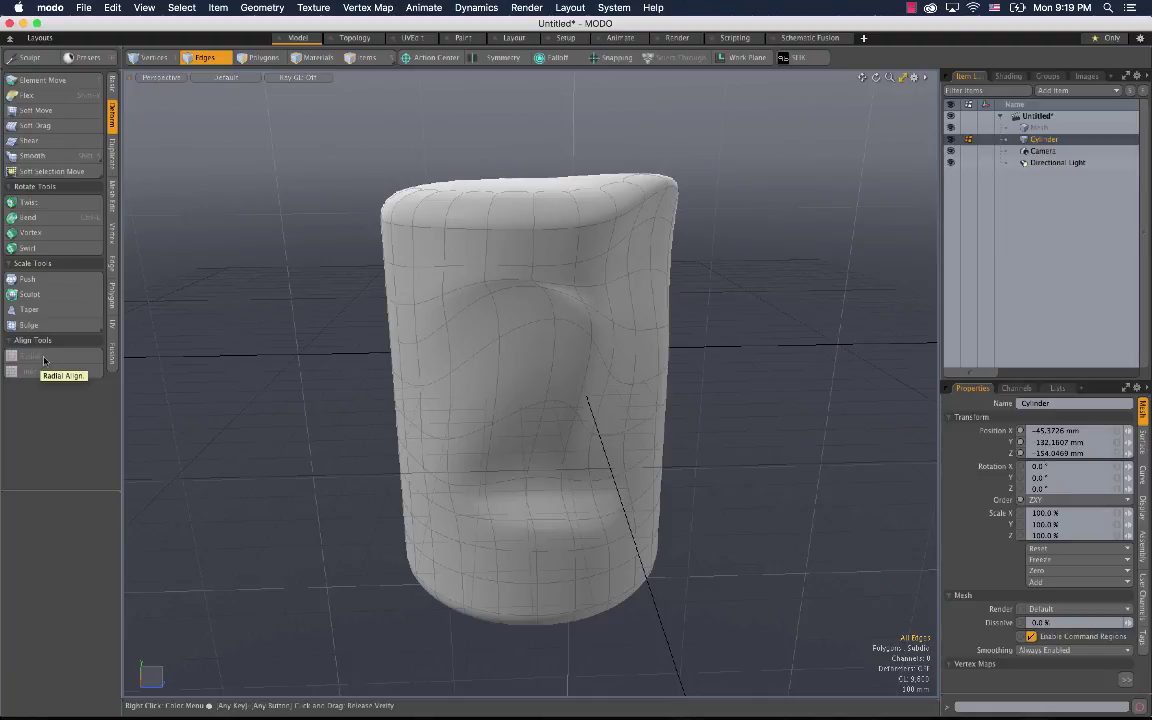
mouse_move(30, 371)
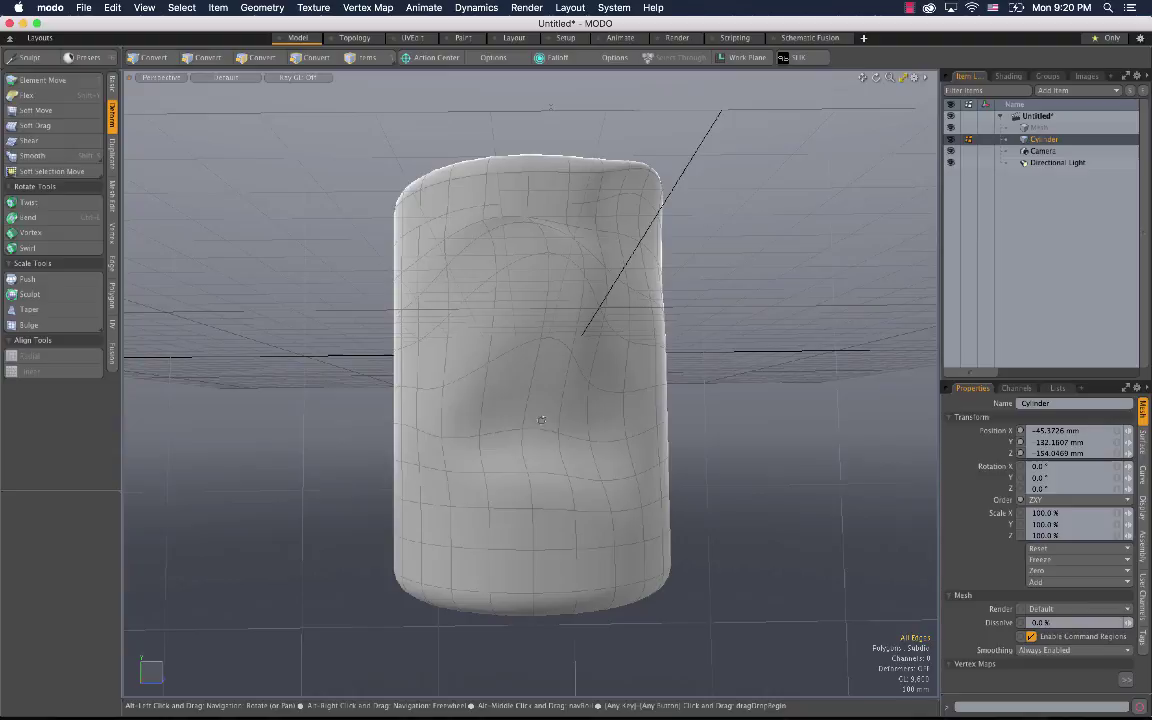
Step: Flatten the four curved side edges of the cylinder into an even line using Linear Align
drag(540, 420, 448, 353)
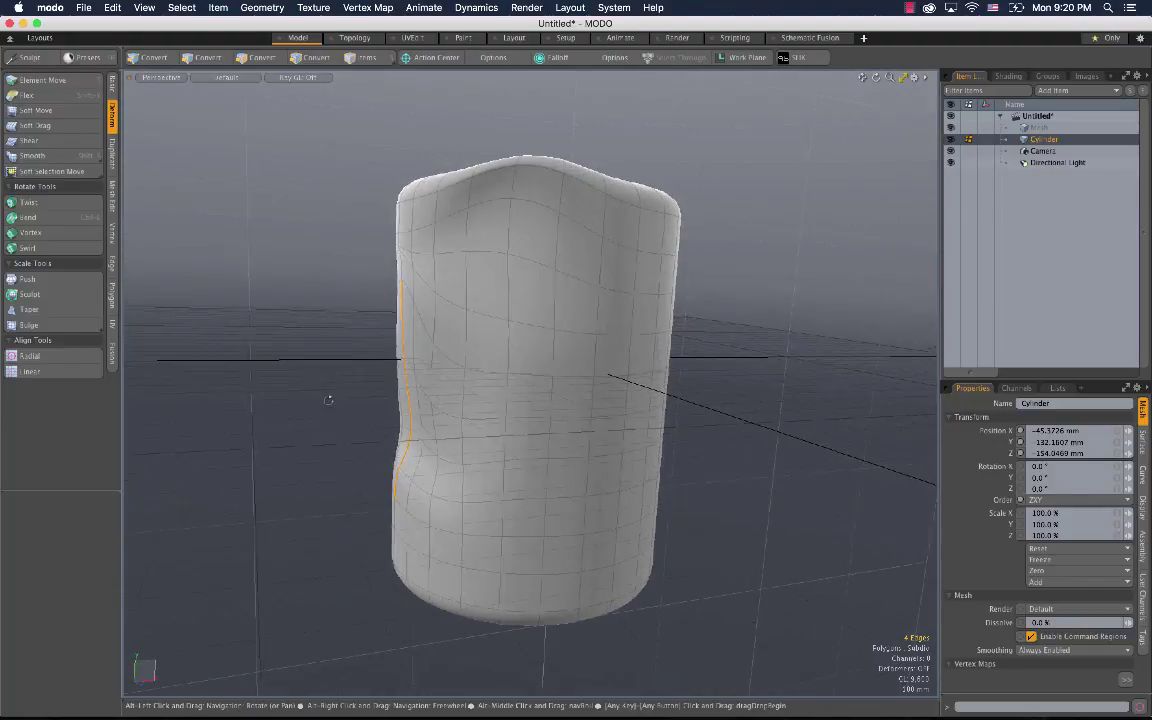
click(204, 57)
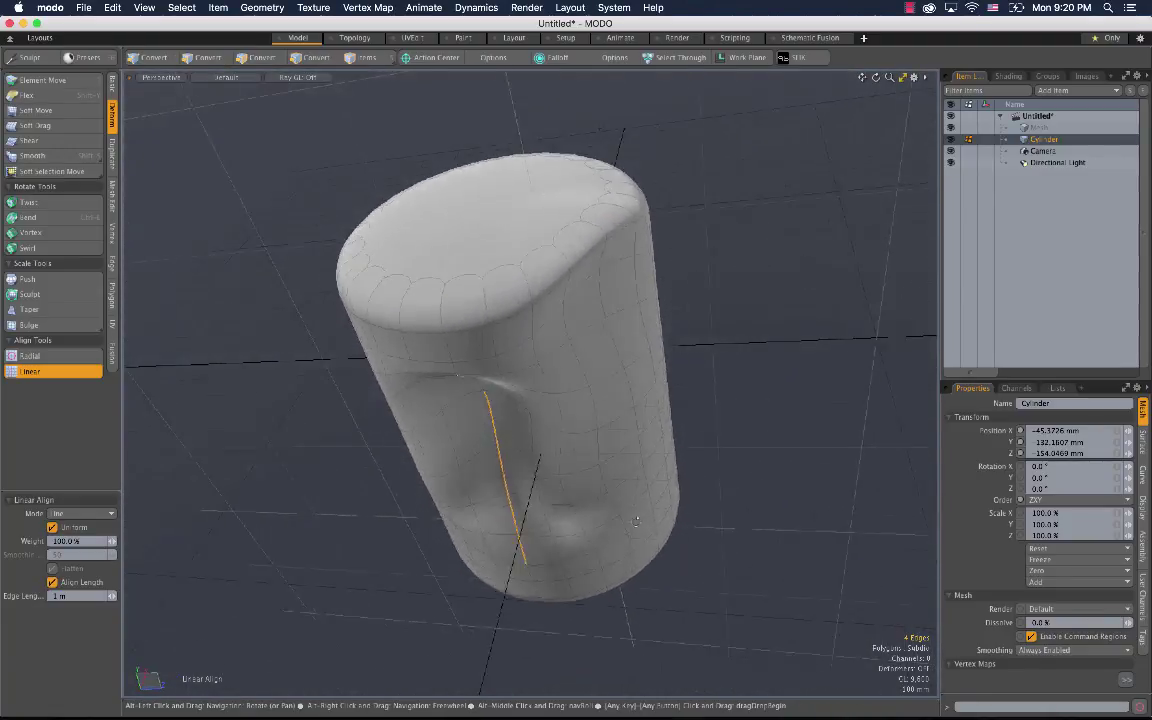
click(205, 57)
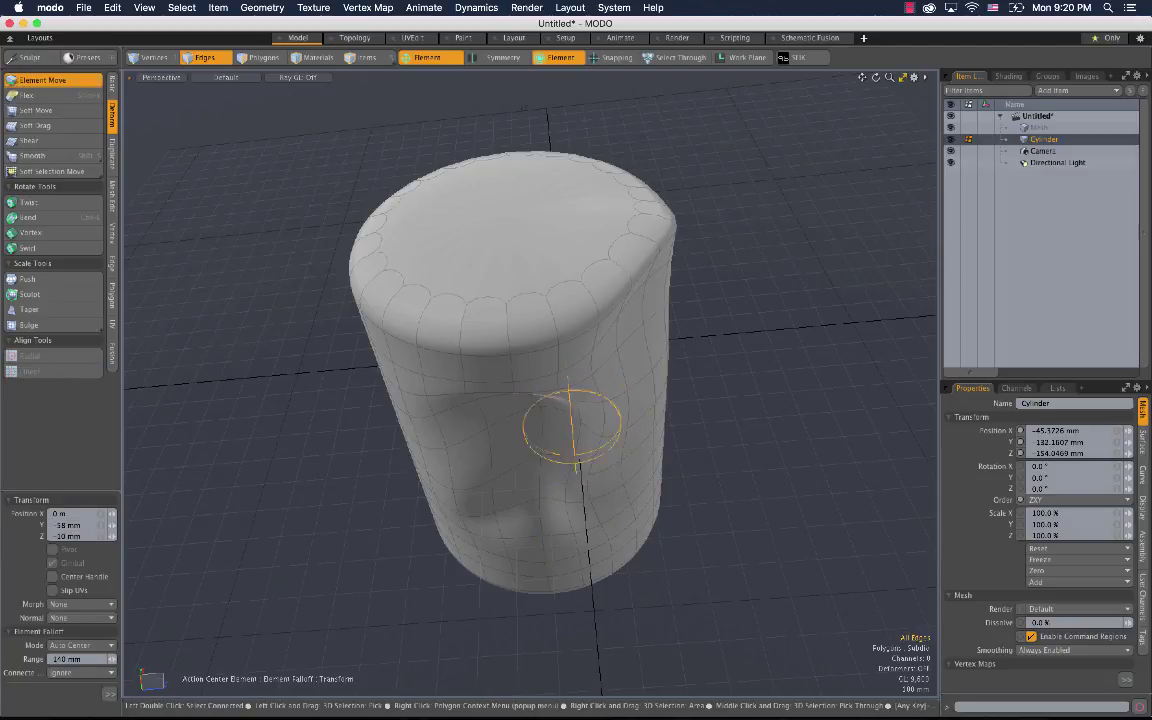
drag(575, 425, 510, 405)
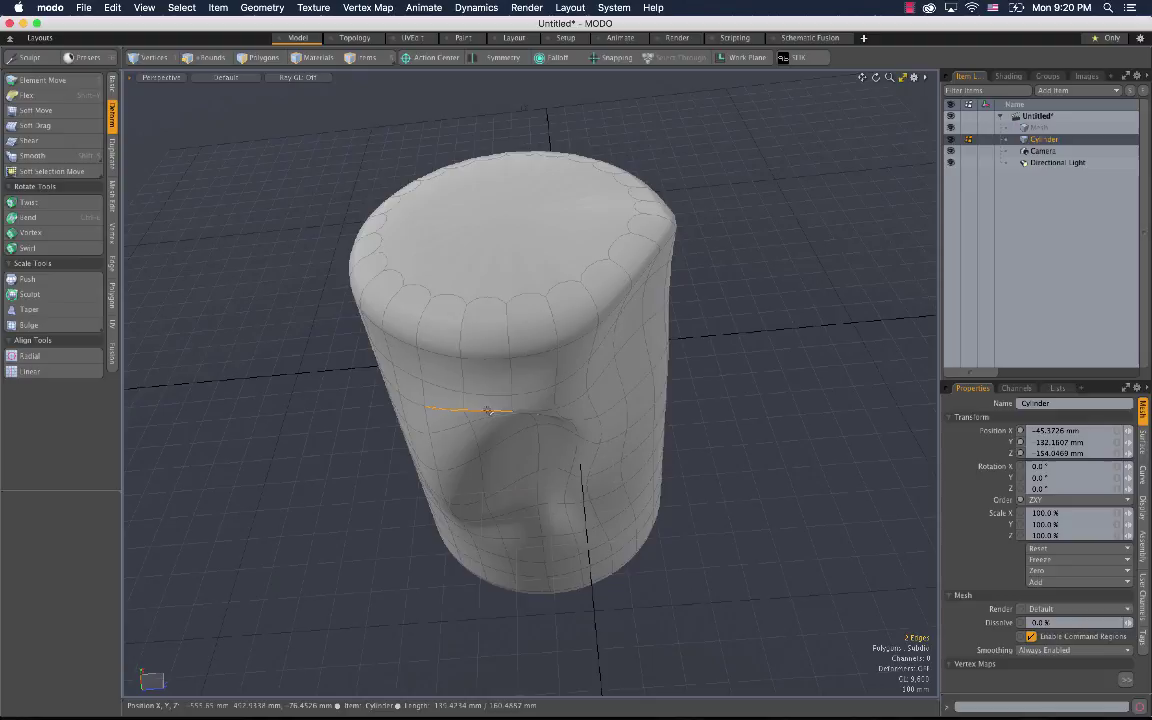
click(204, 57)
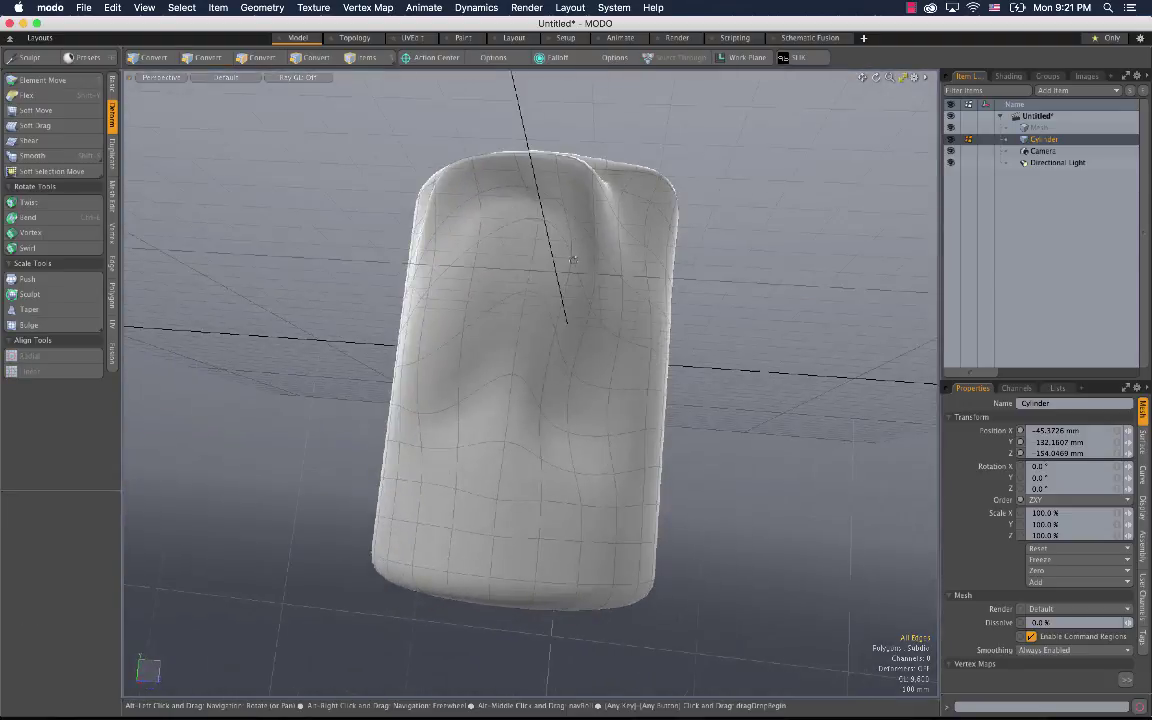
drag(575, 260, 230, 438)
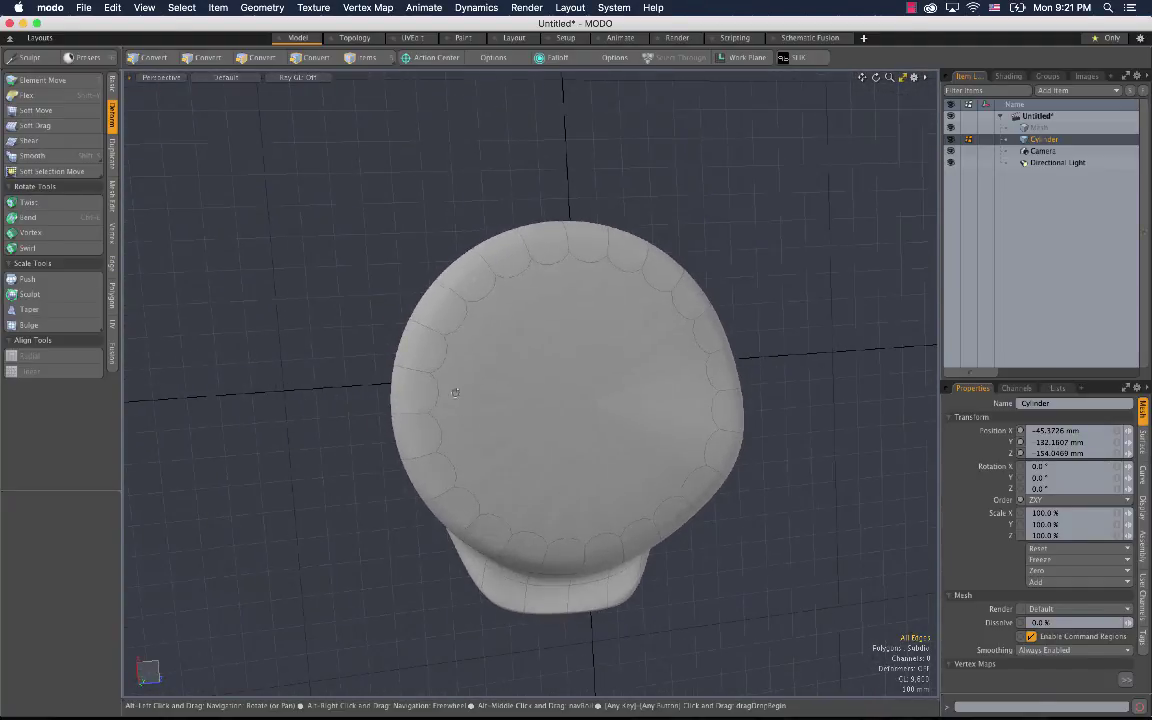
click(205, 57)
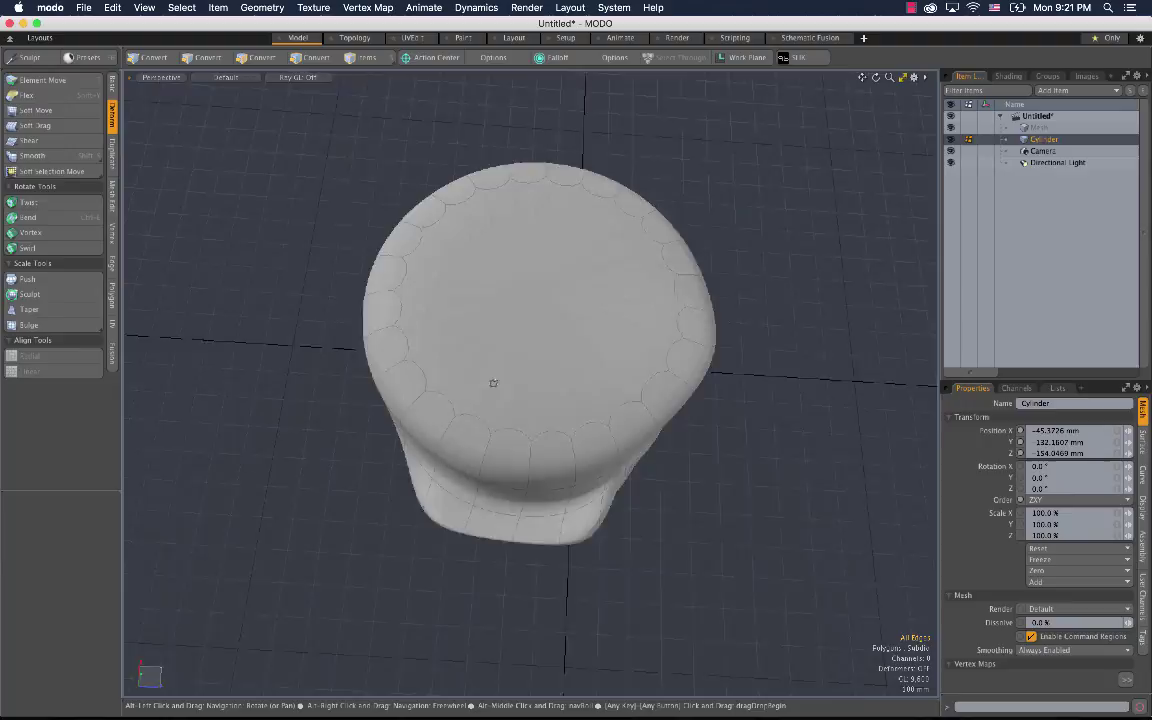
click(205, 57)
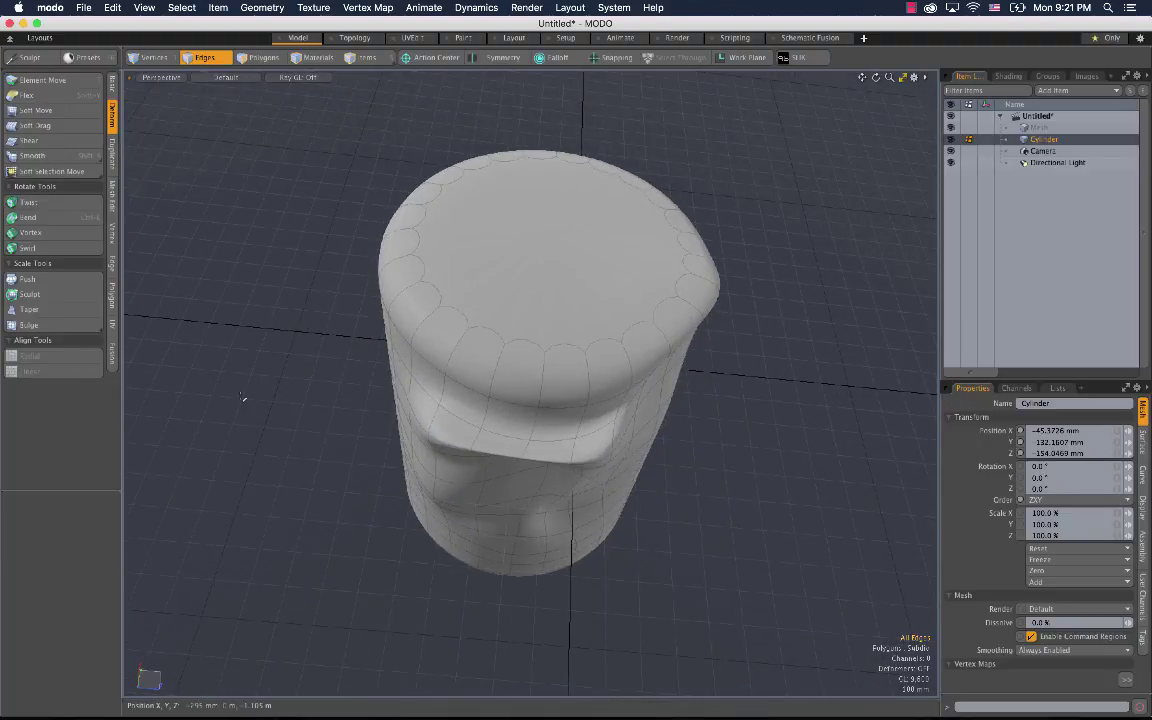